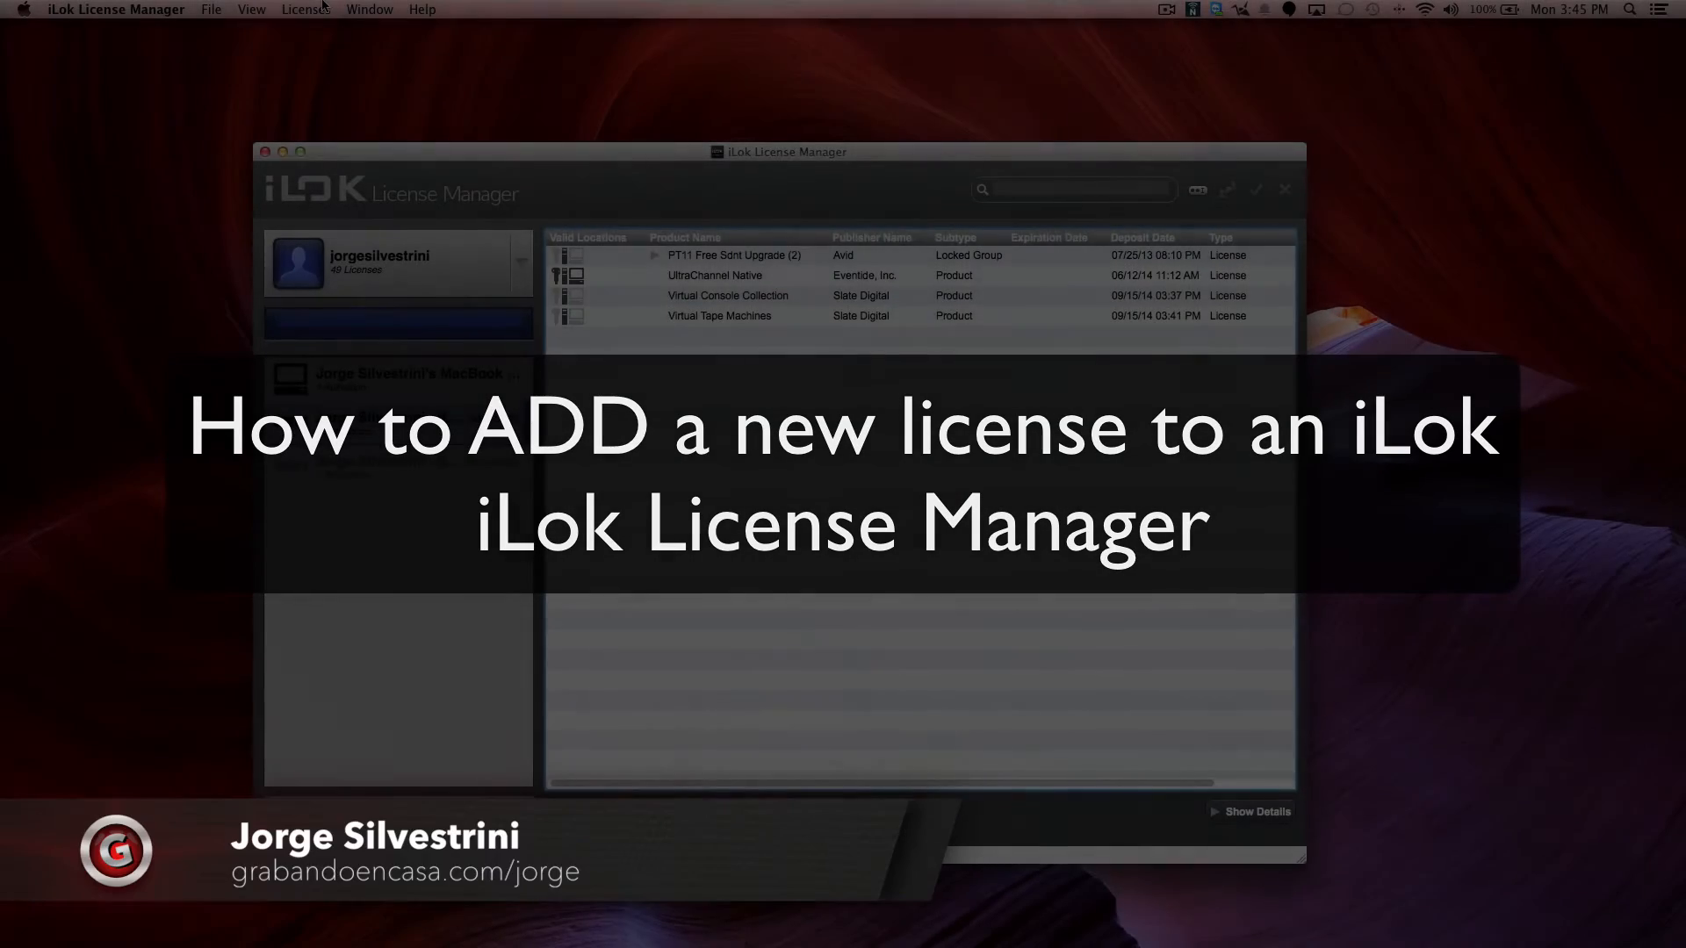
Step: Start redeeming an activation code and select the Slate Digital iLok code in Gmail
{"action": "left_click", "coordinate": [305, 9]}
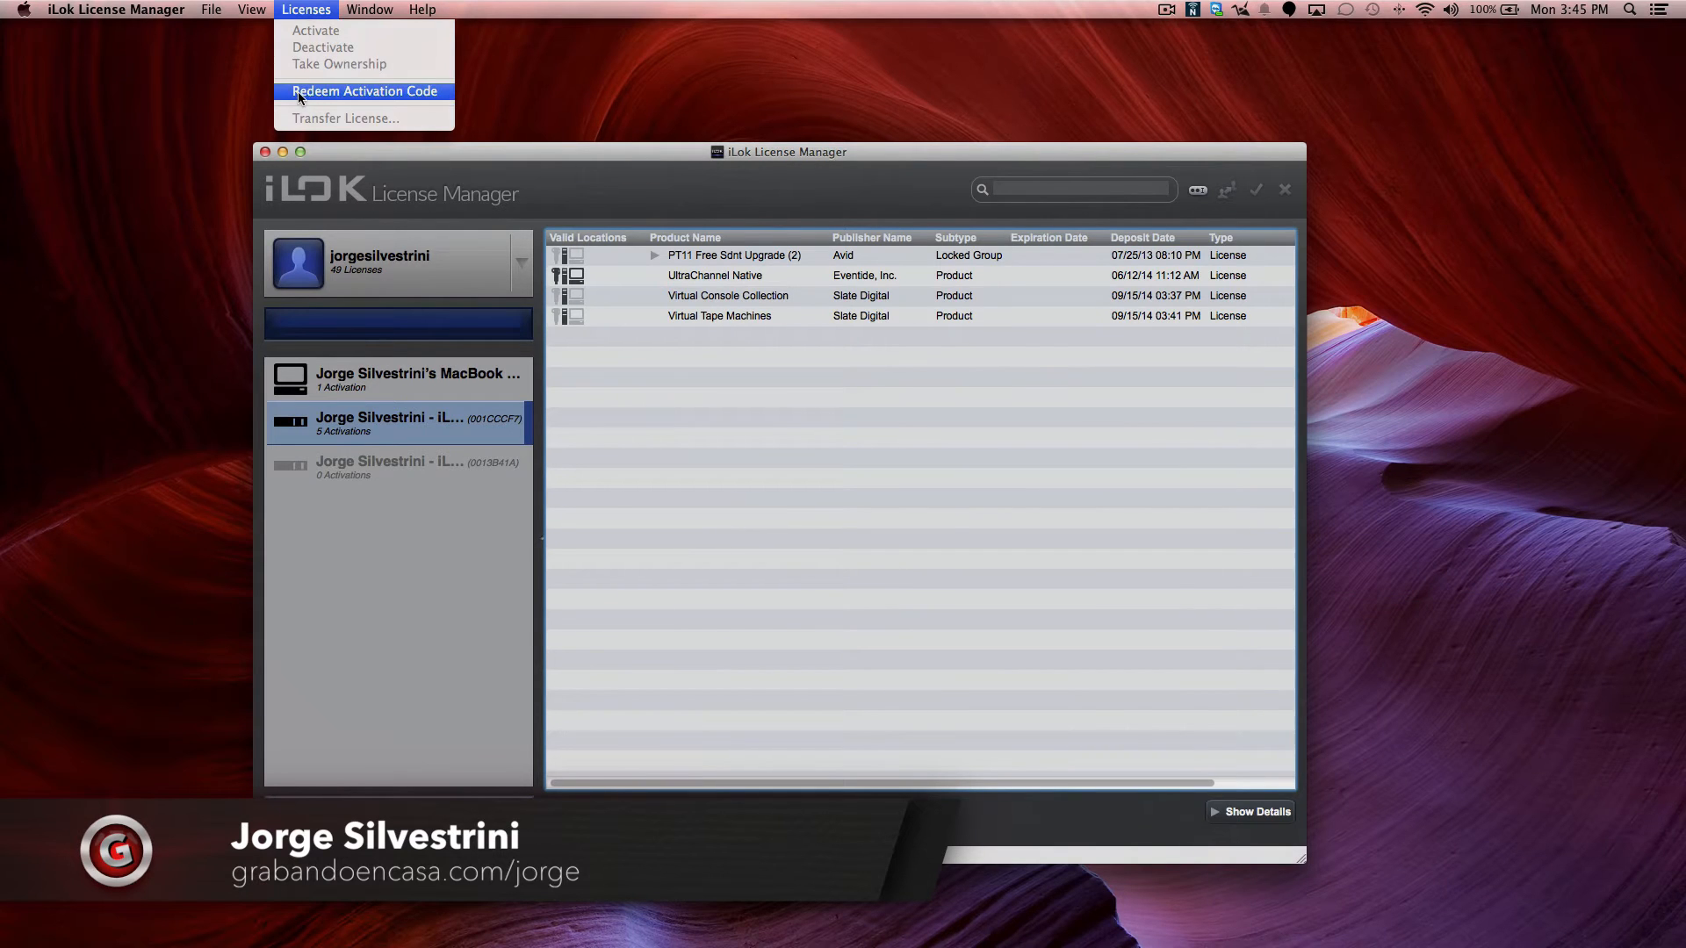
{"action": "left_click", "coordinate": [363, 91]}
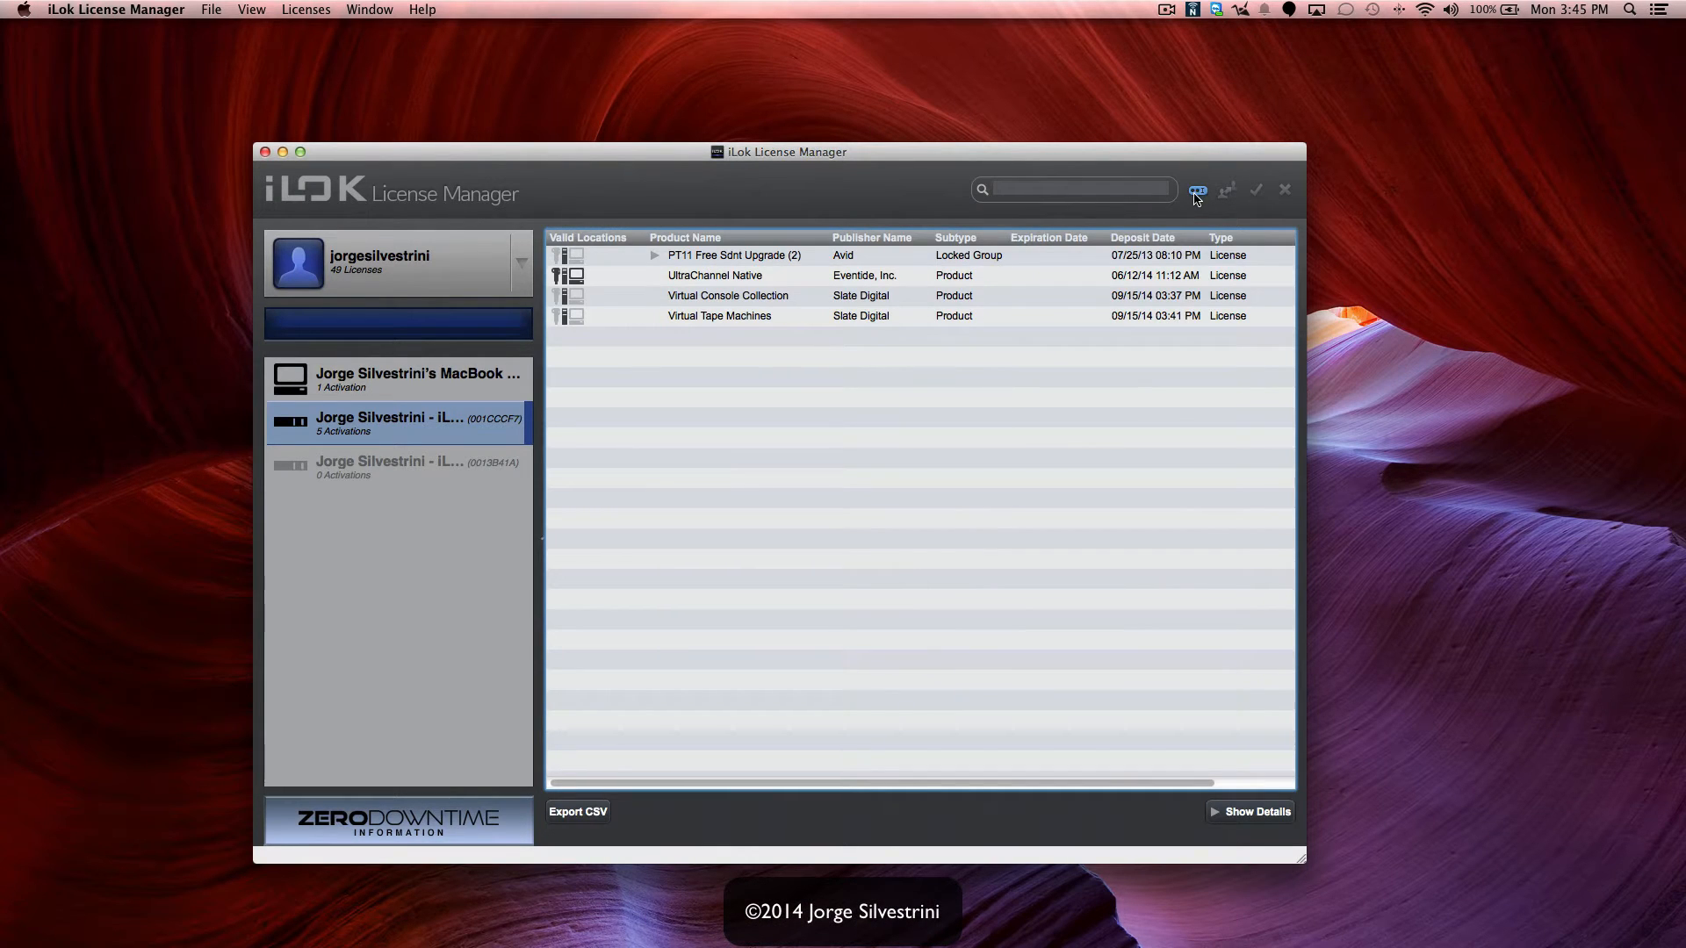
{"action": "mouse_move", "coordinate": [1197, 190]}
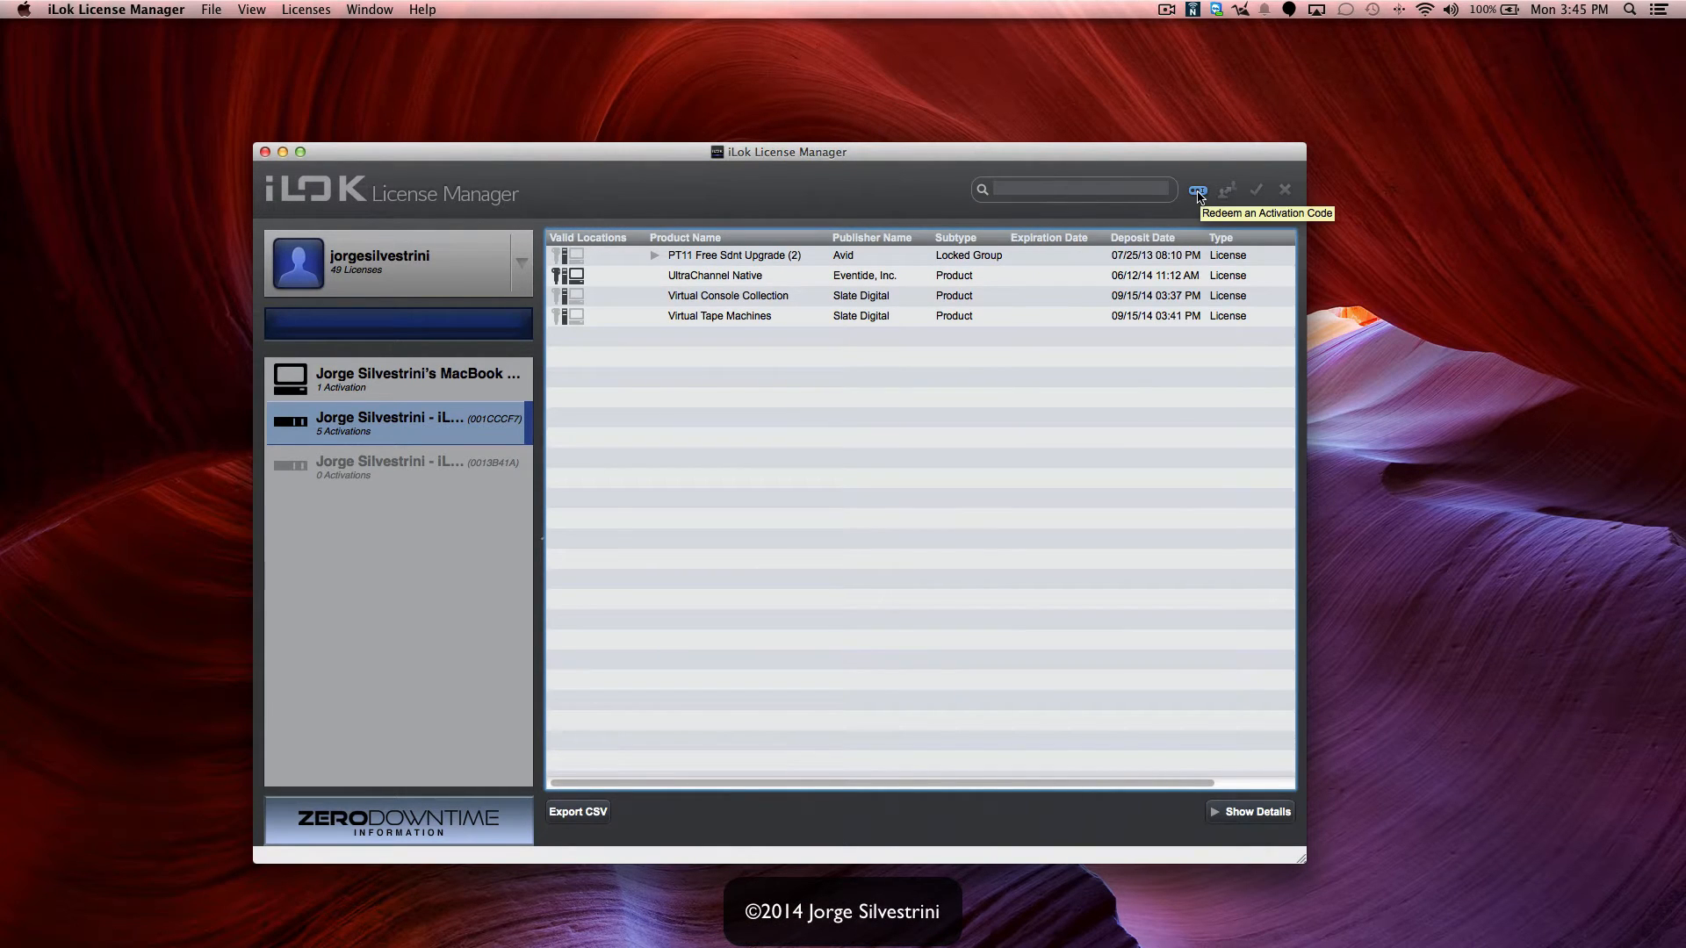
{"action": "left_click", "coordinate": [1197, 190]}
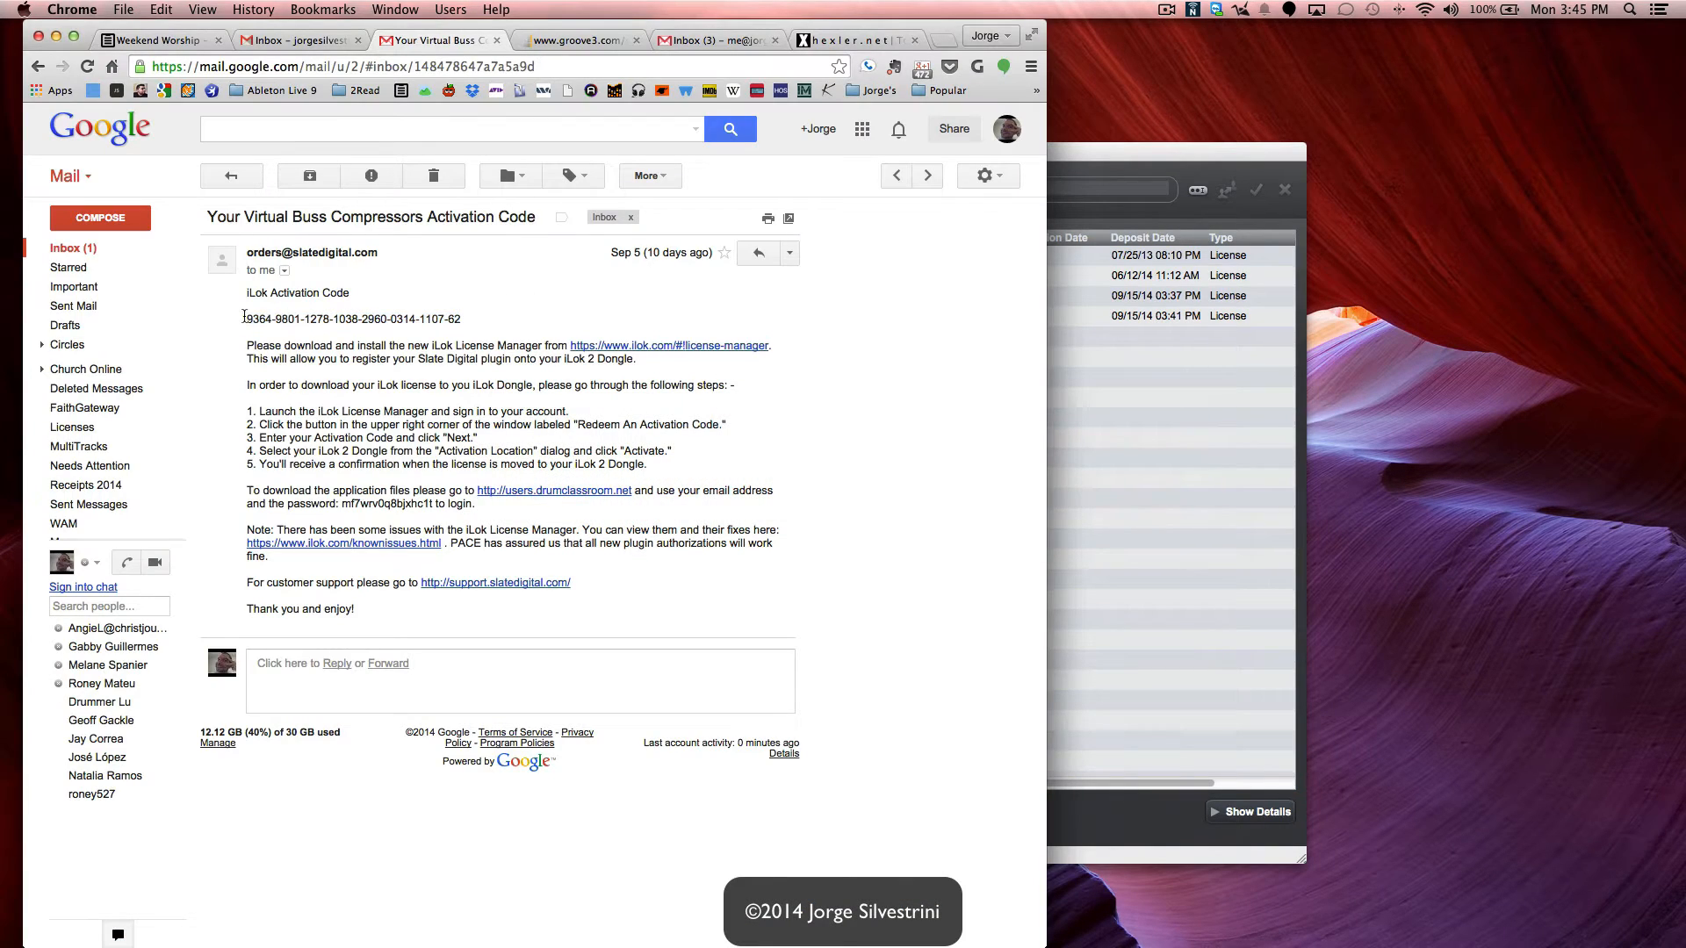
{"action": "left_click_drag", "start_coordinate": [245, 318], "coordinate": [379, 318]}
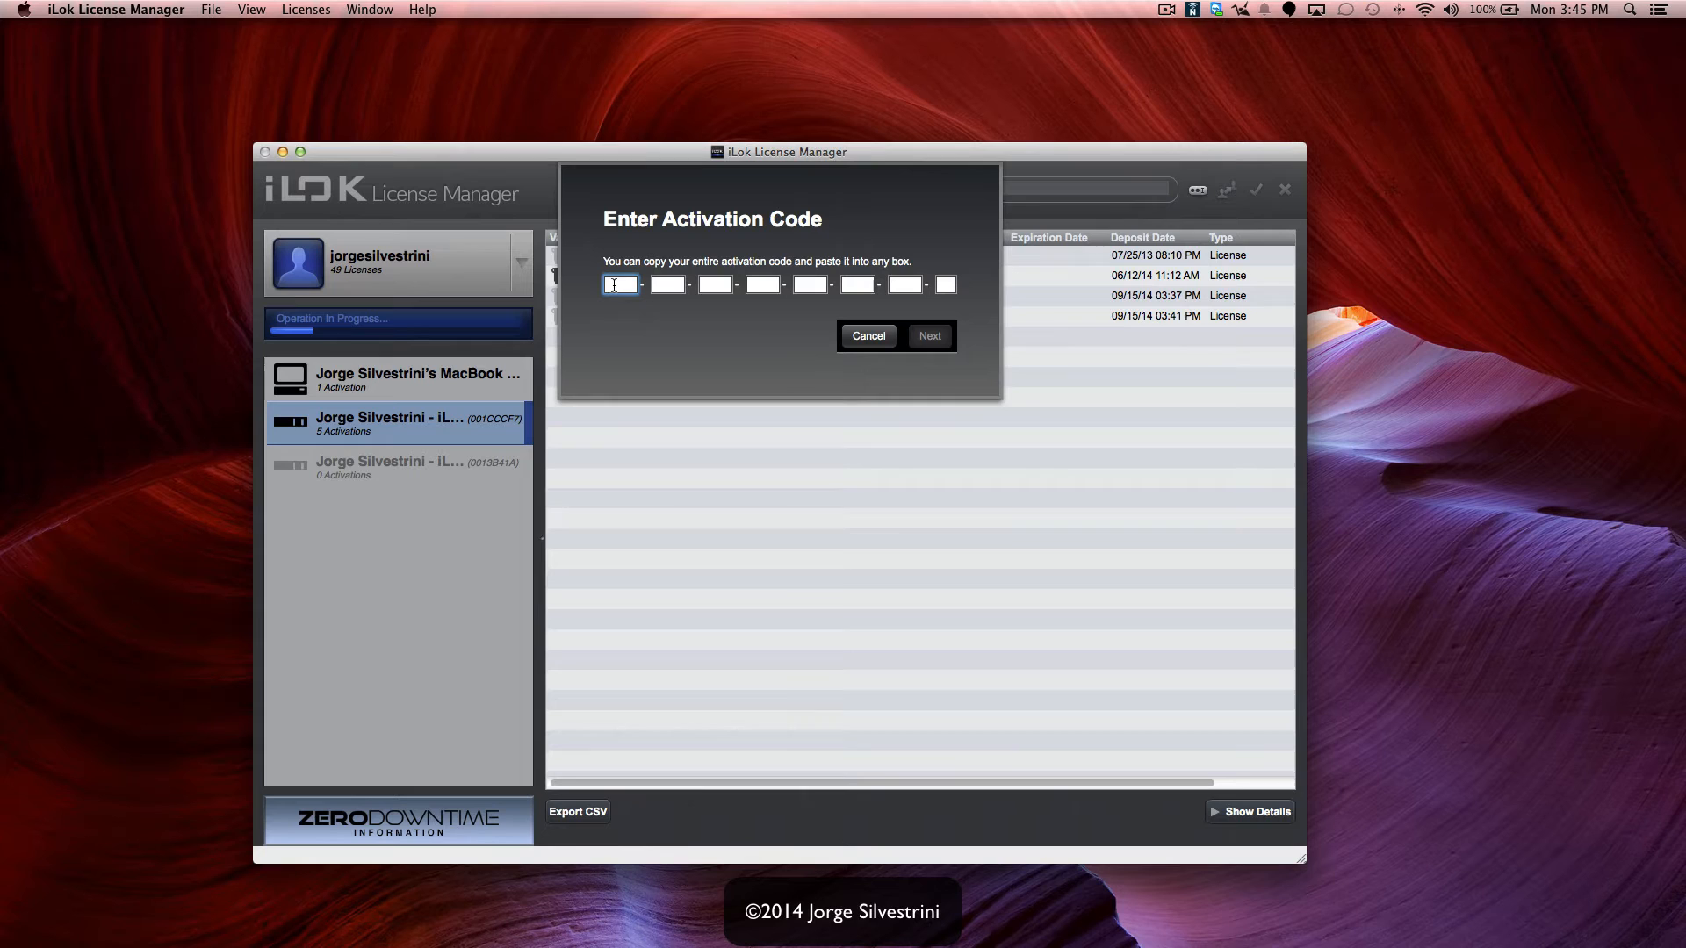
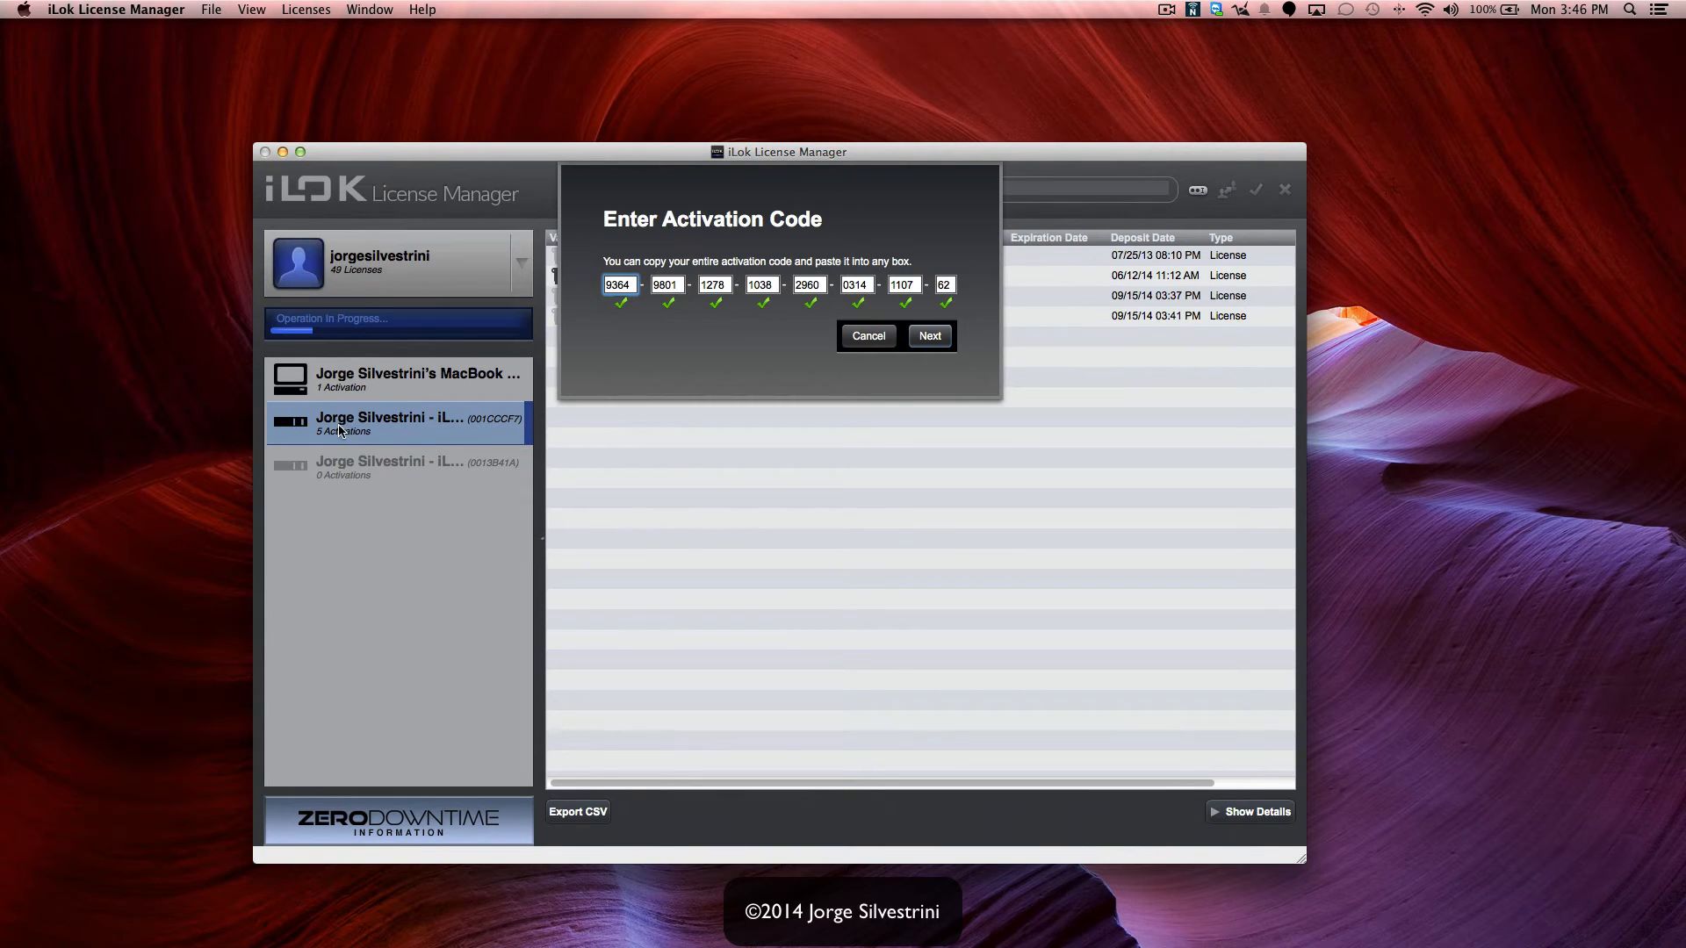
{"action": "mouse_move", "coordinate": [363, 433]}
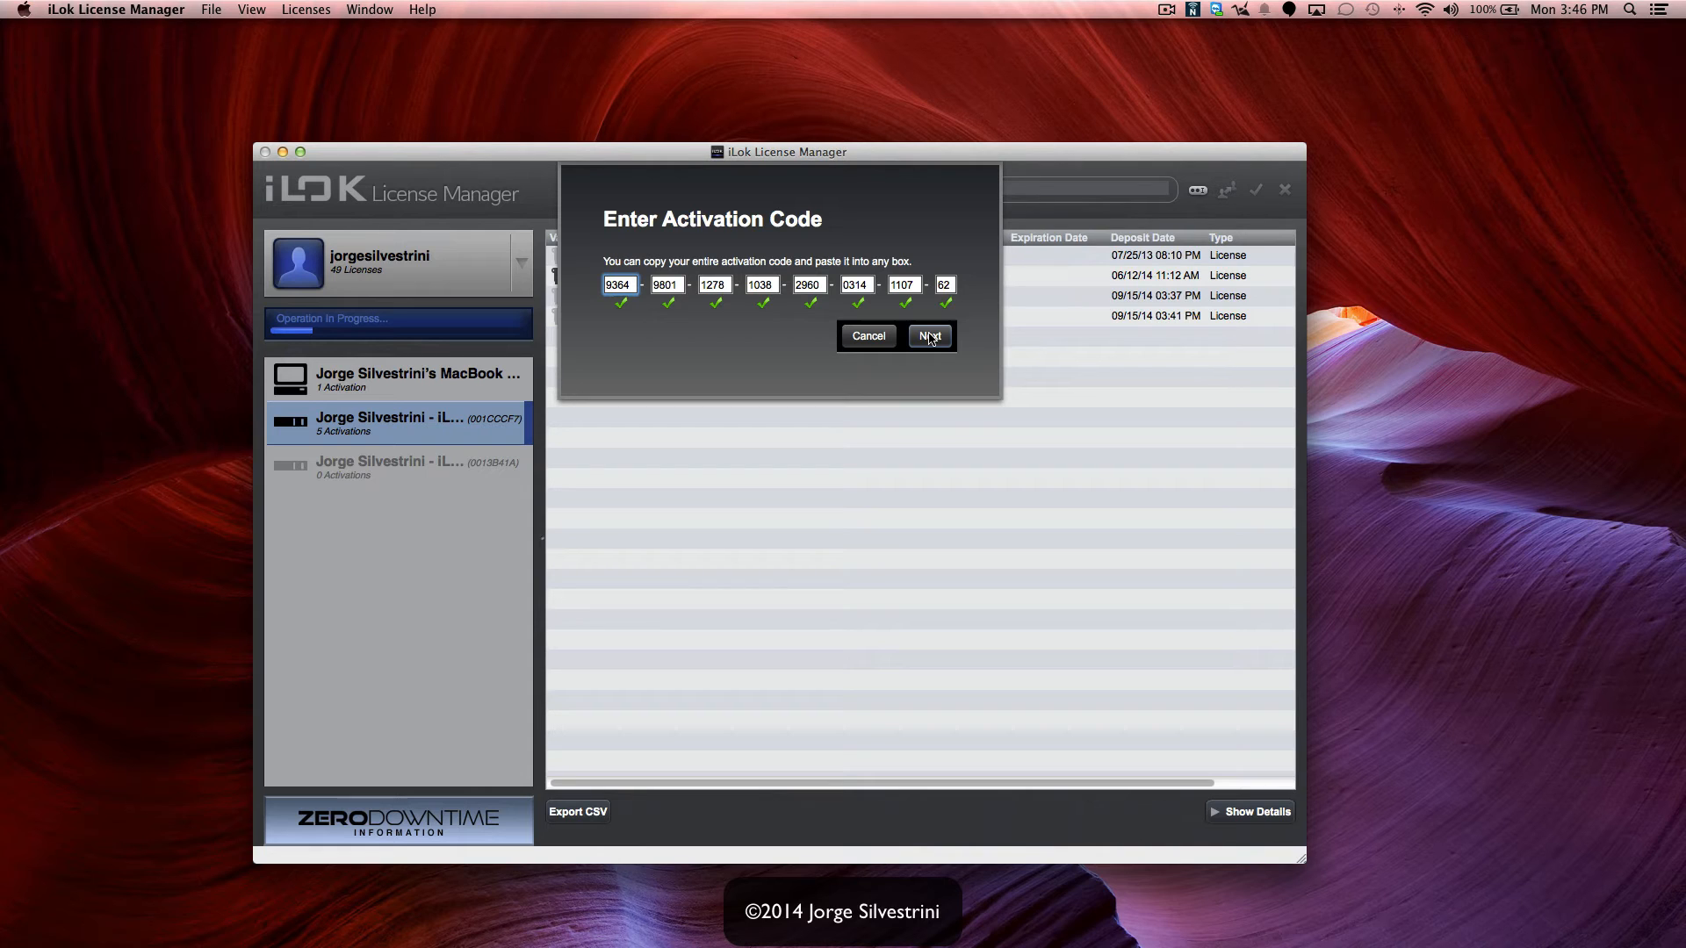
Step: Submit the code, choose the iLok 2 dongle as location, and activate
{"action": "left_click", "coordinate": [927, 335]}
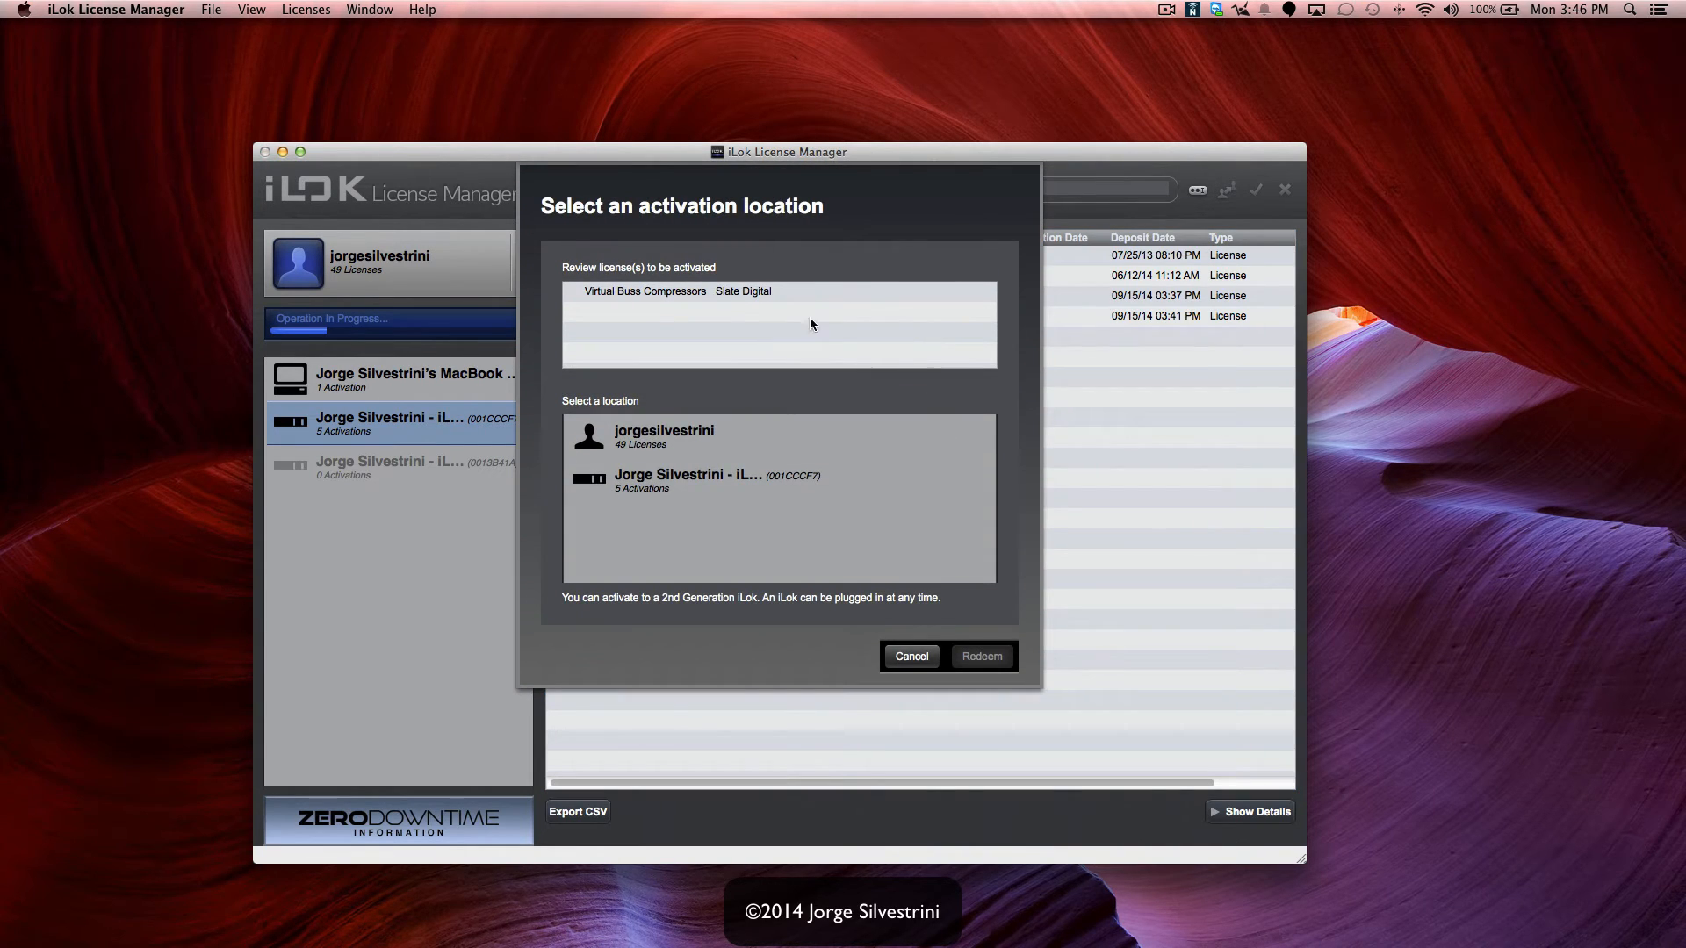
{"action": "mouse_move", "coordinate": [677, 359]}
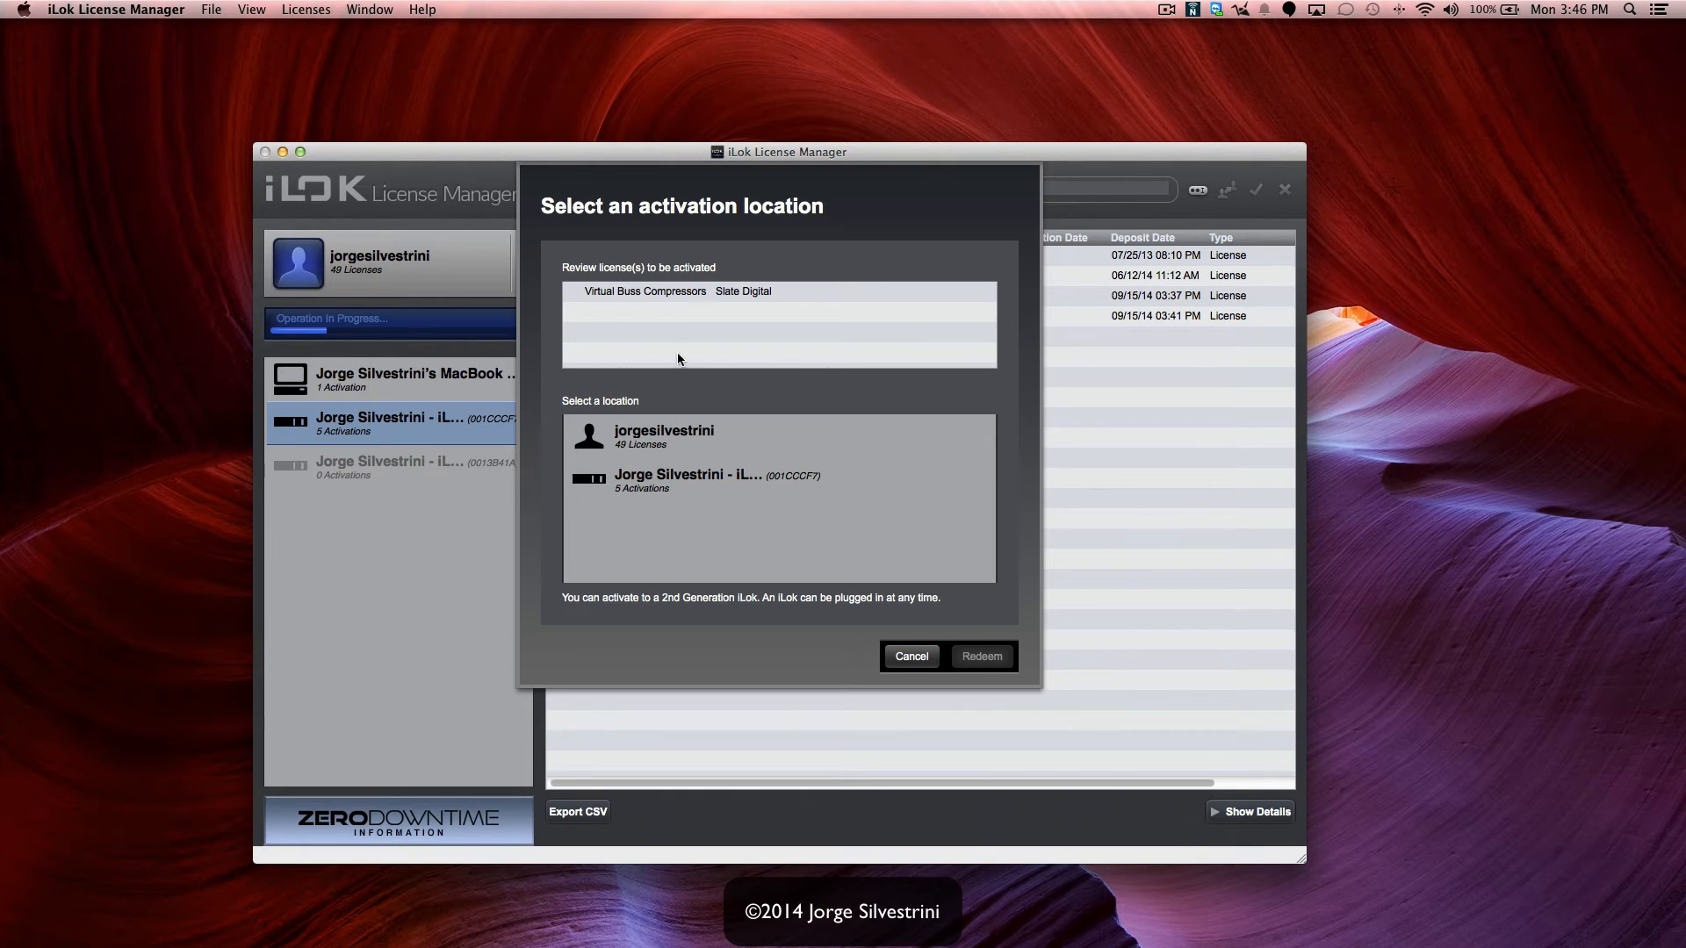
{"action": "mouse_move", "coordinate": [653, 437]}
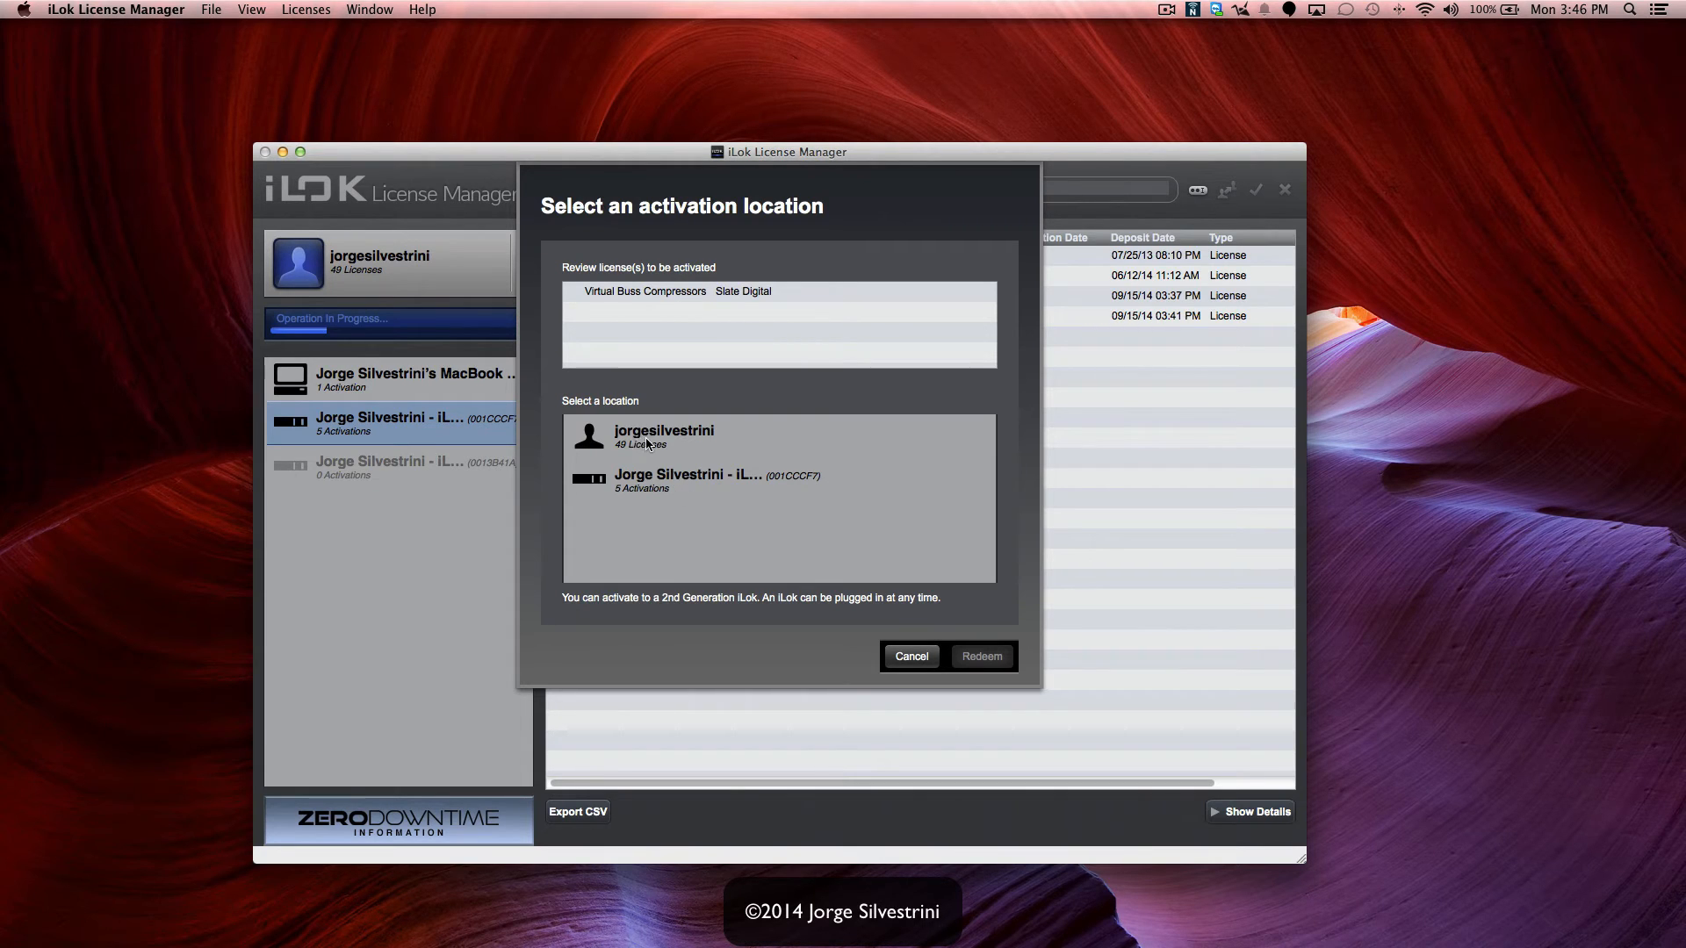
{"action": "mouse_move", "coordinate": [637, 485]}
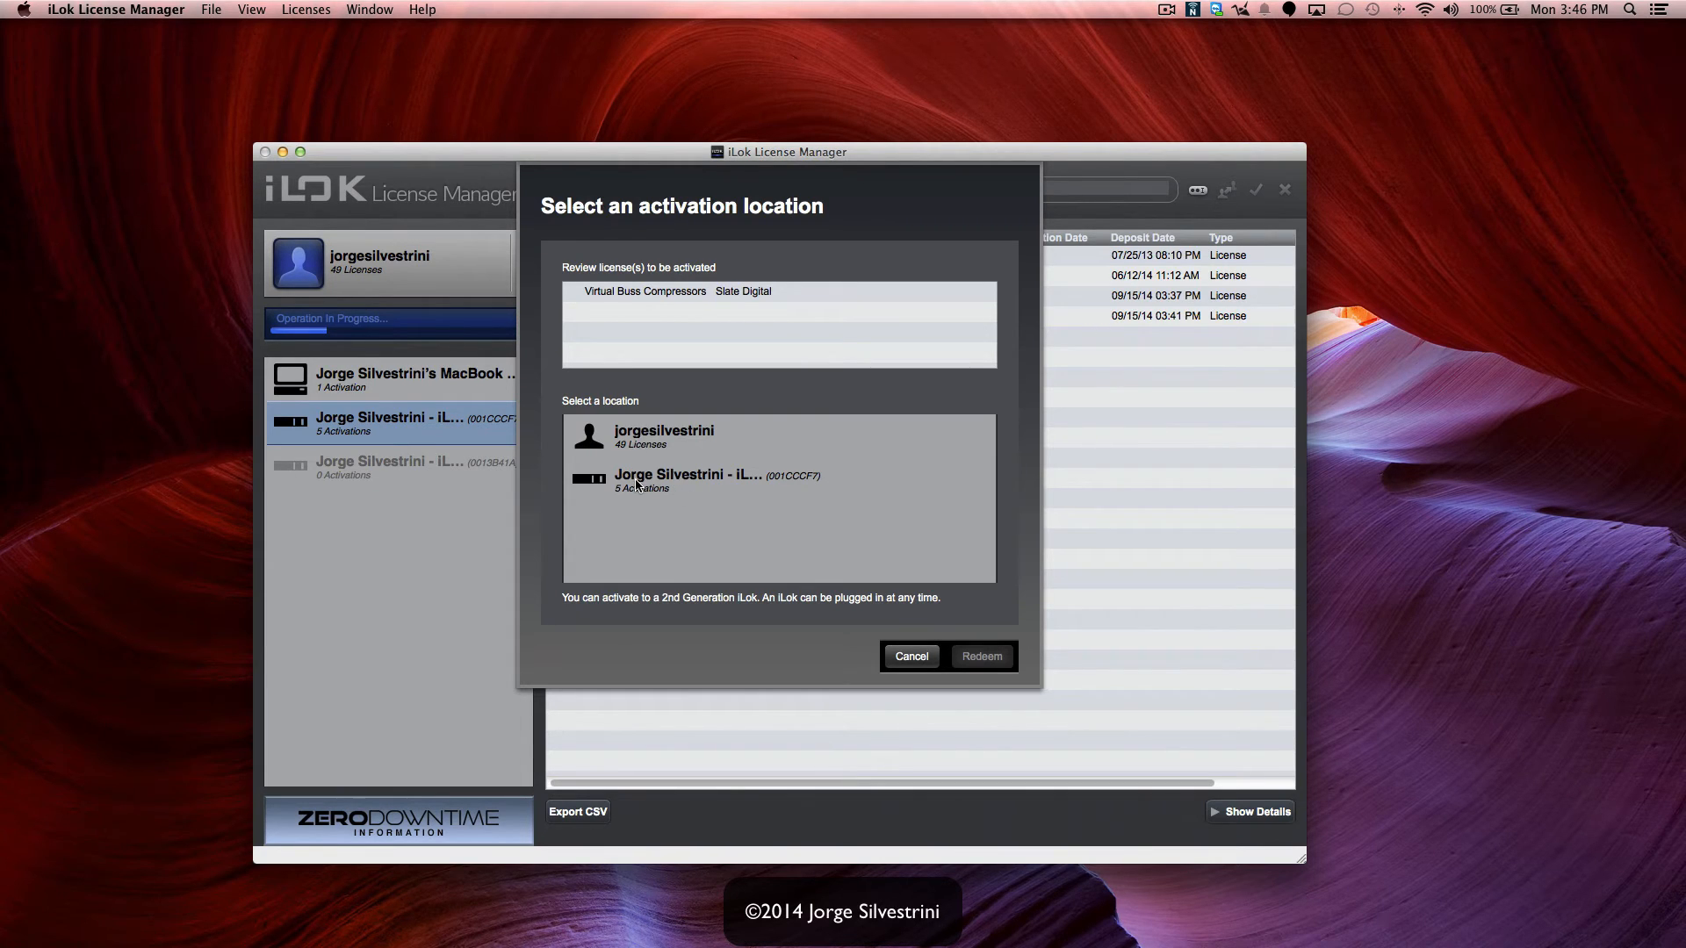
{"action": "left_click", "coordinate": [715, 482]}
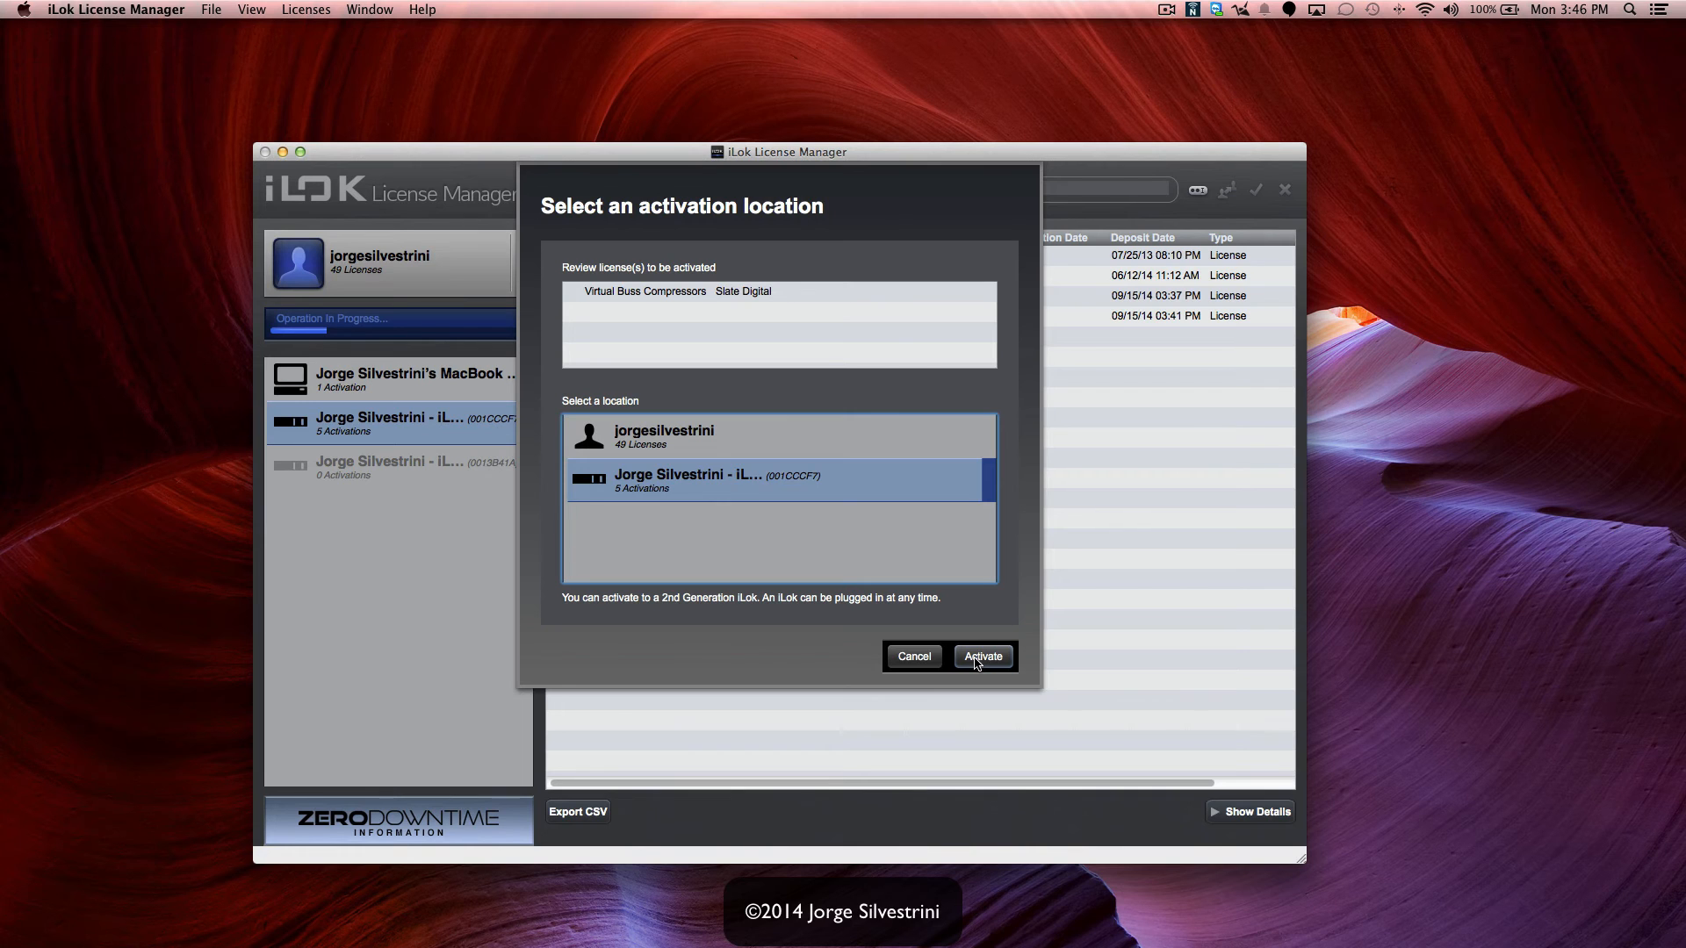
{"action": "left_click", "coordinate": [981, 656]}
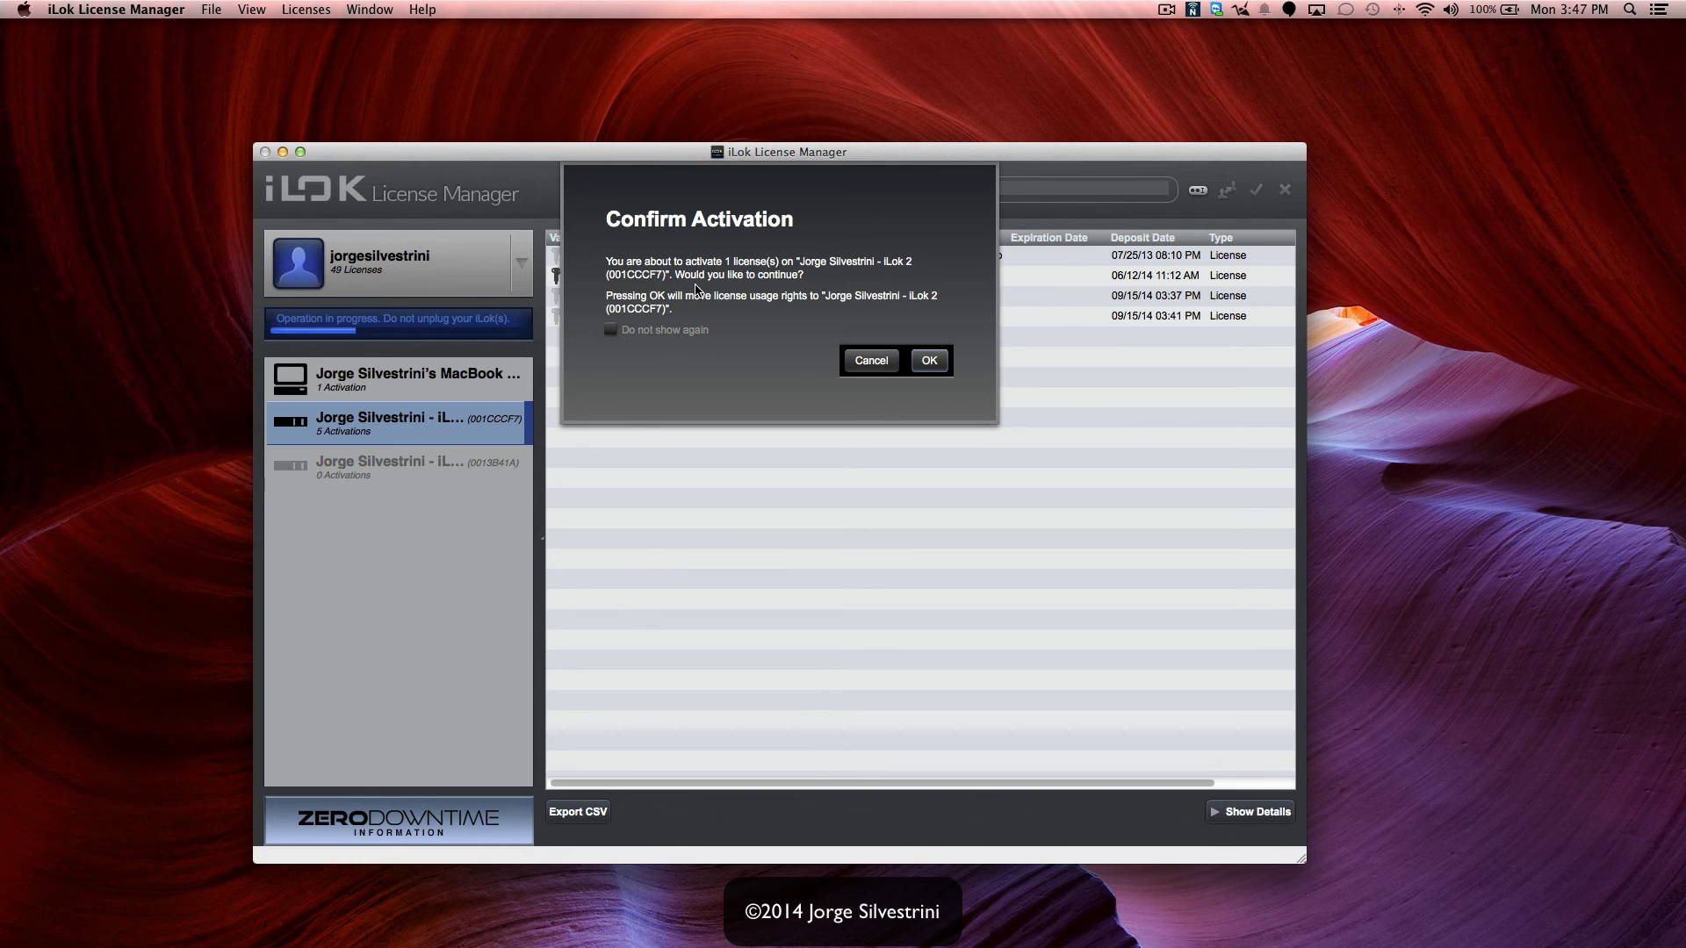
{"action": "mouse_move", "coordinate": [900, 353]}
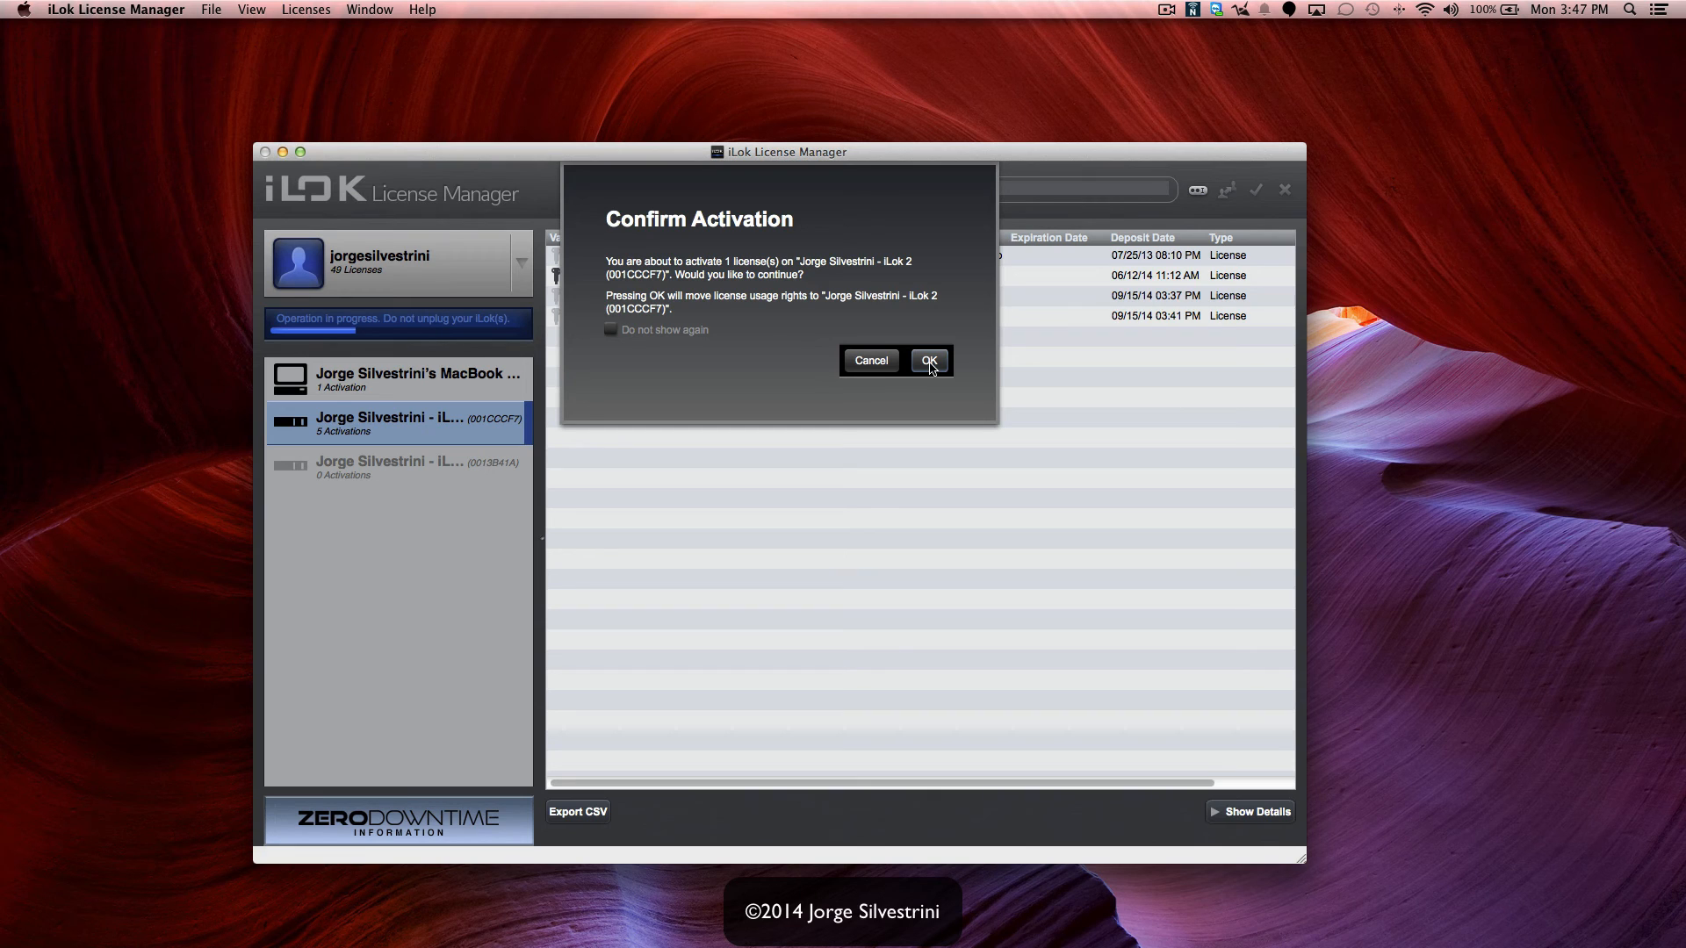
Step: Confirm activating the Virtual Buss Compressors license onto the iLok 2
{"action": "left_click", "coordinate": [928, 360]}
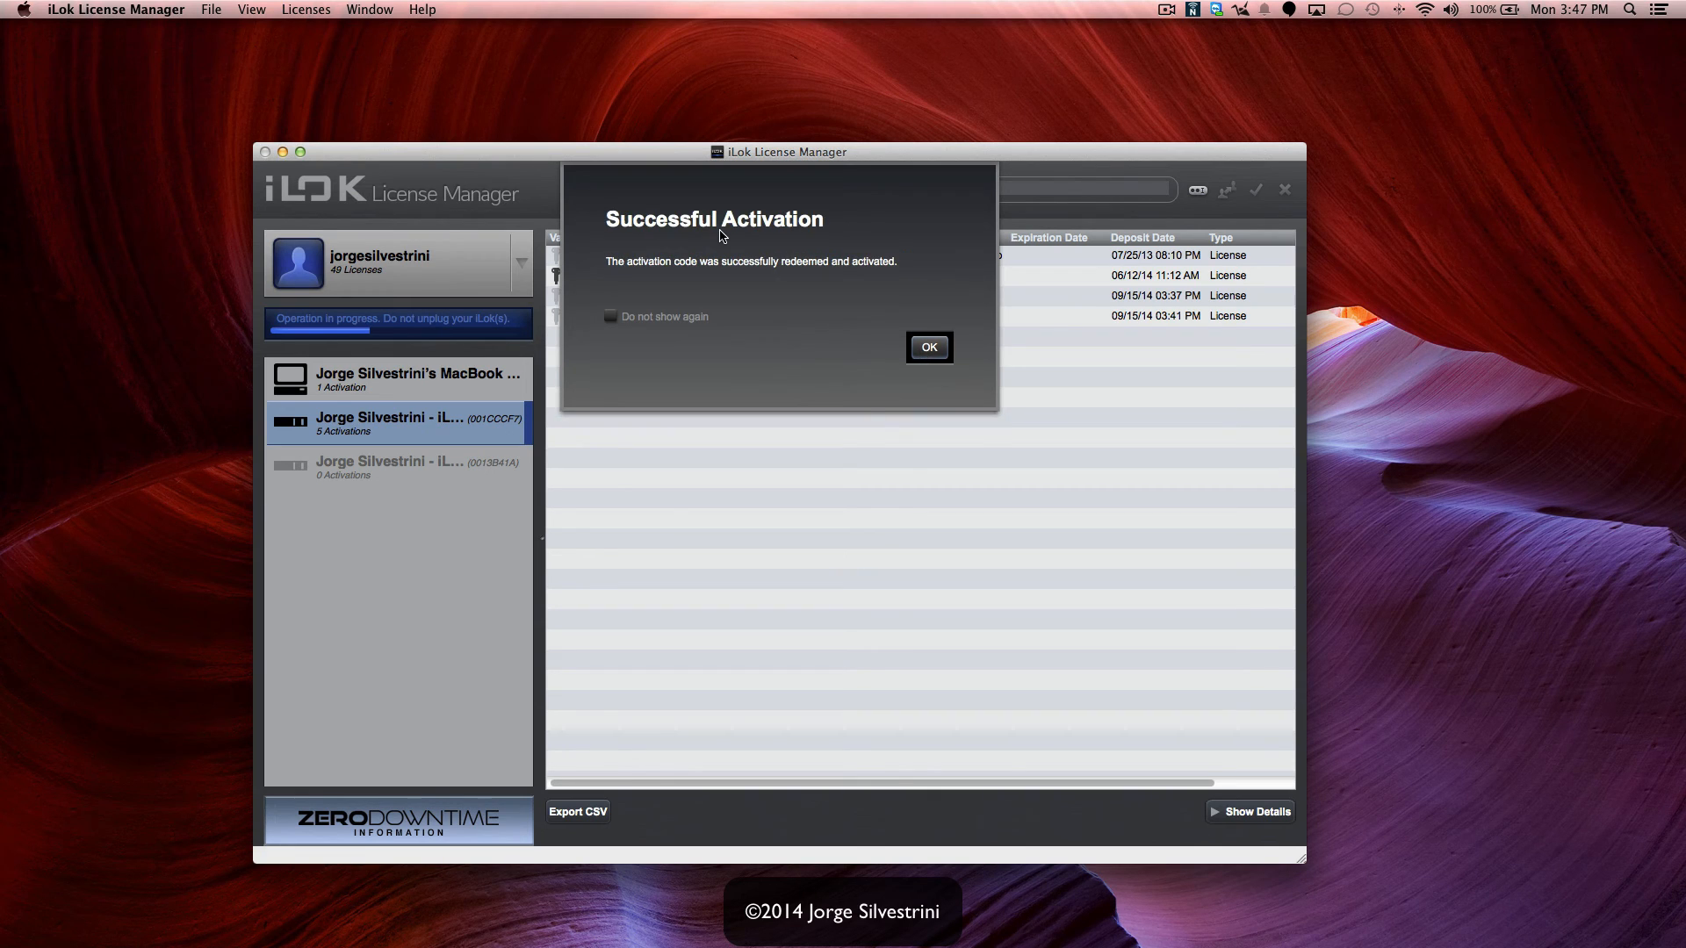
{"action": "mouse_move", "coordinate": [654, 226]}
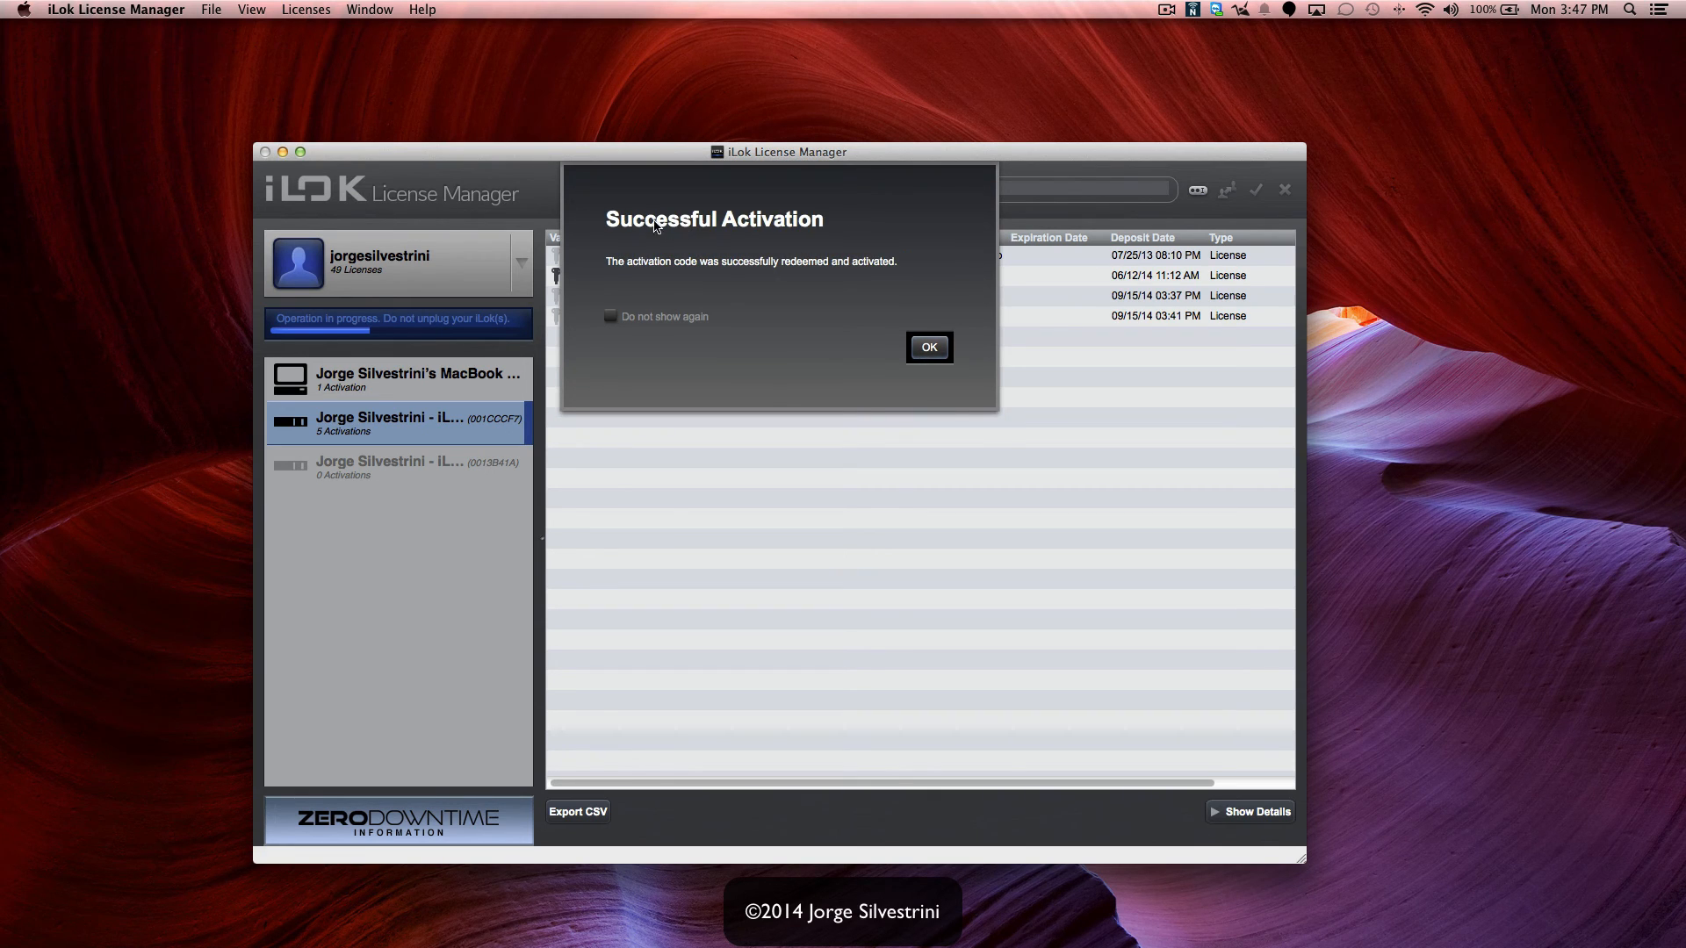
{"action": "mouse_move", "coordinate": [861, 267]}
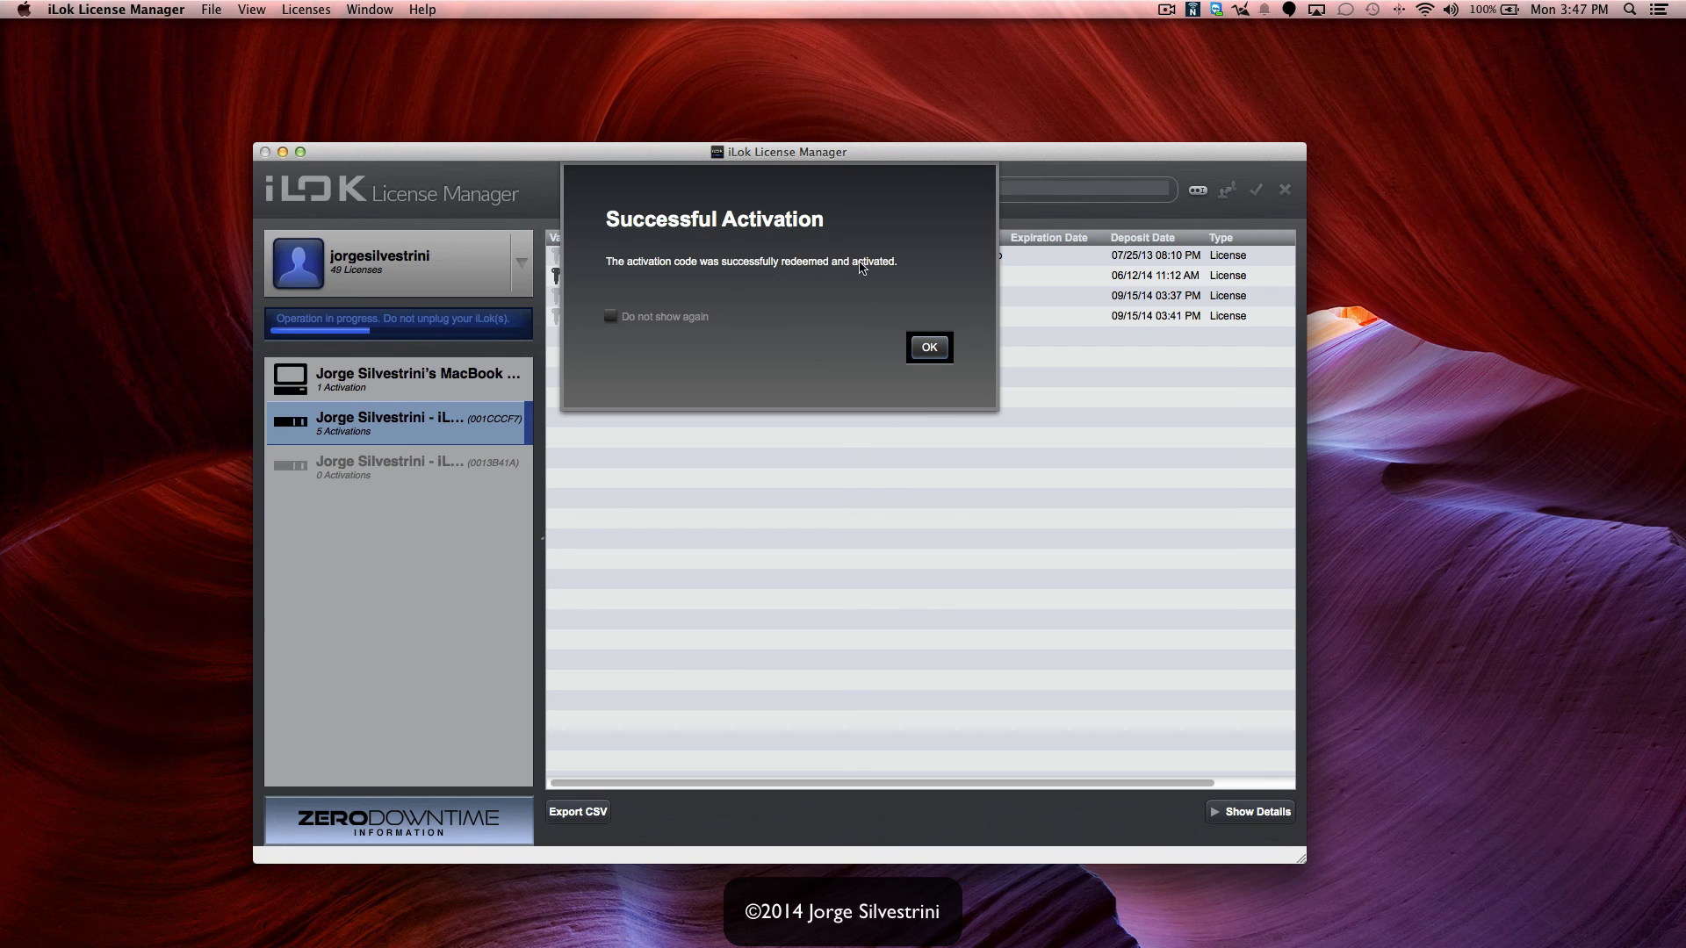
Step: Dismiss the Successful Activation message and check the new Virtual Buss Compressors row
{"action": "left_click", "coordinate": [928, 346]}
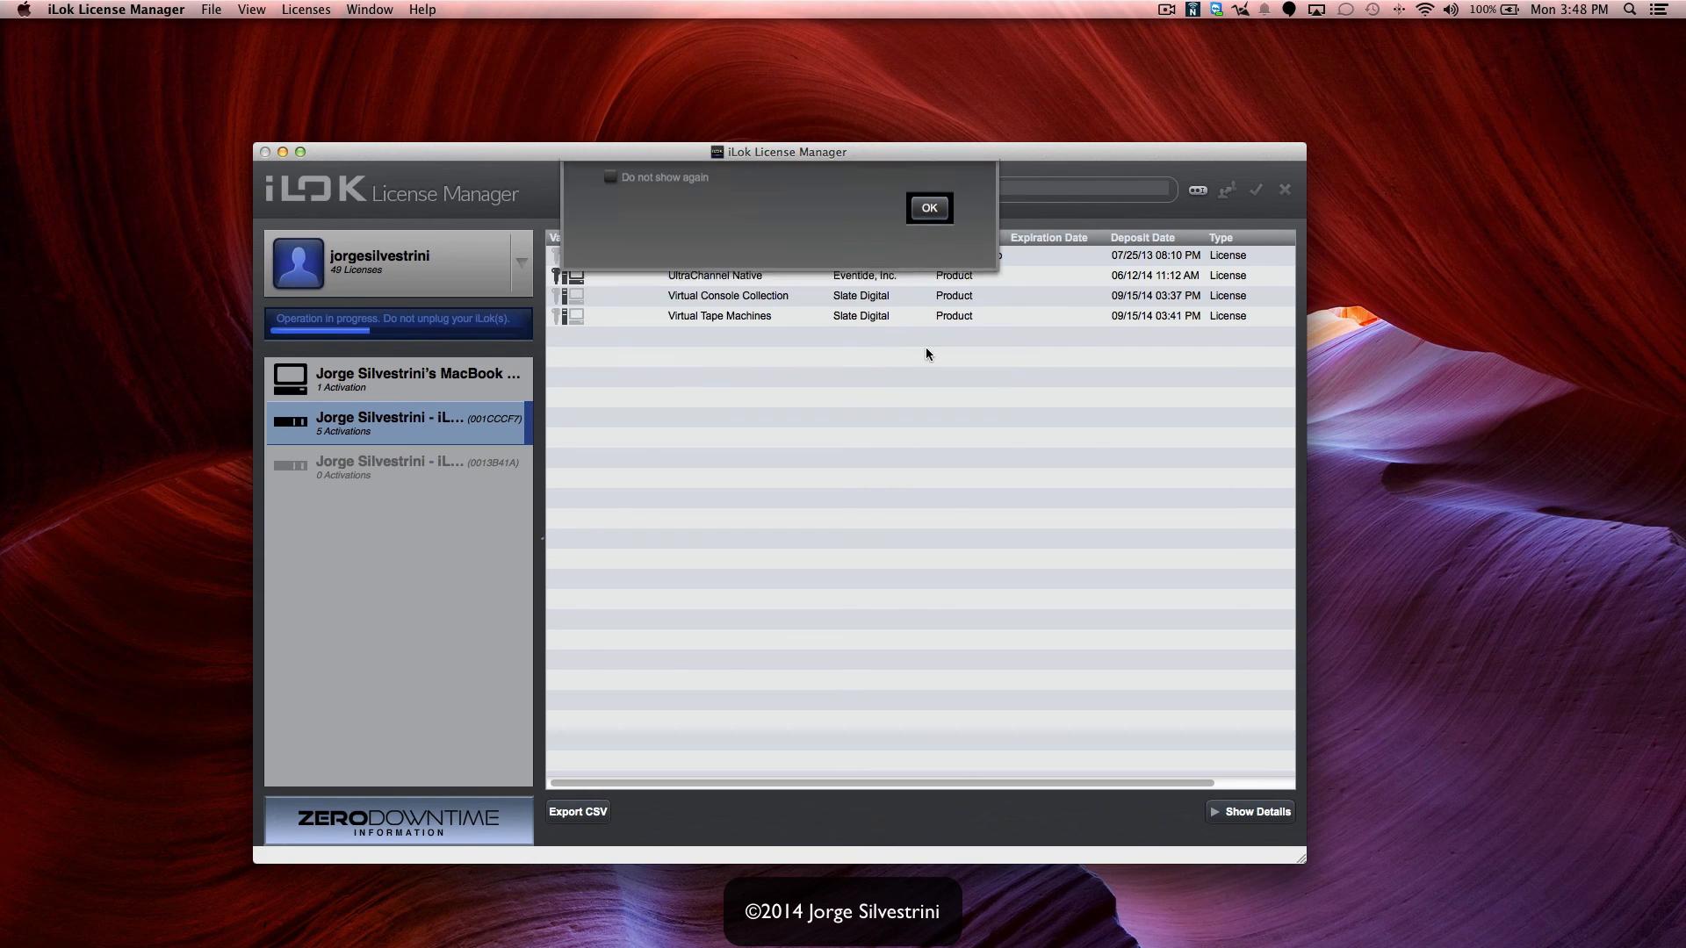
{"action": "left_click", "coordinate": [928, 207]}
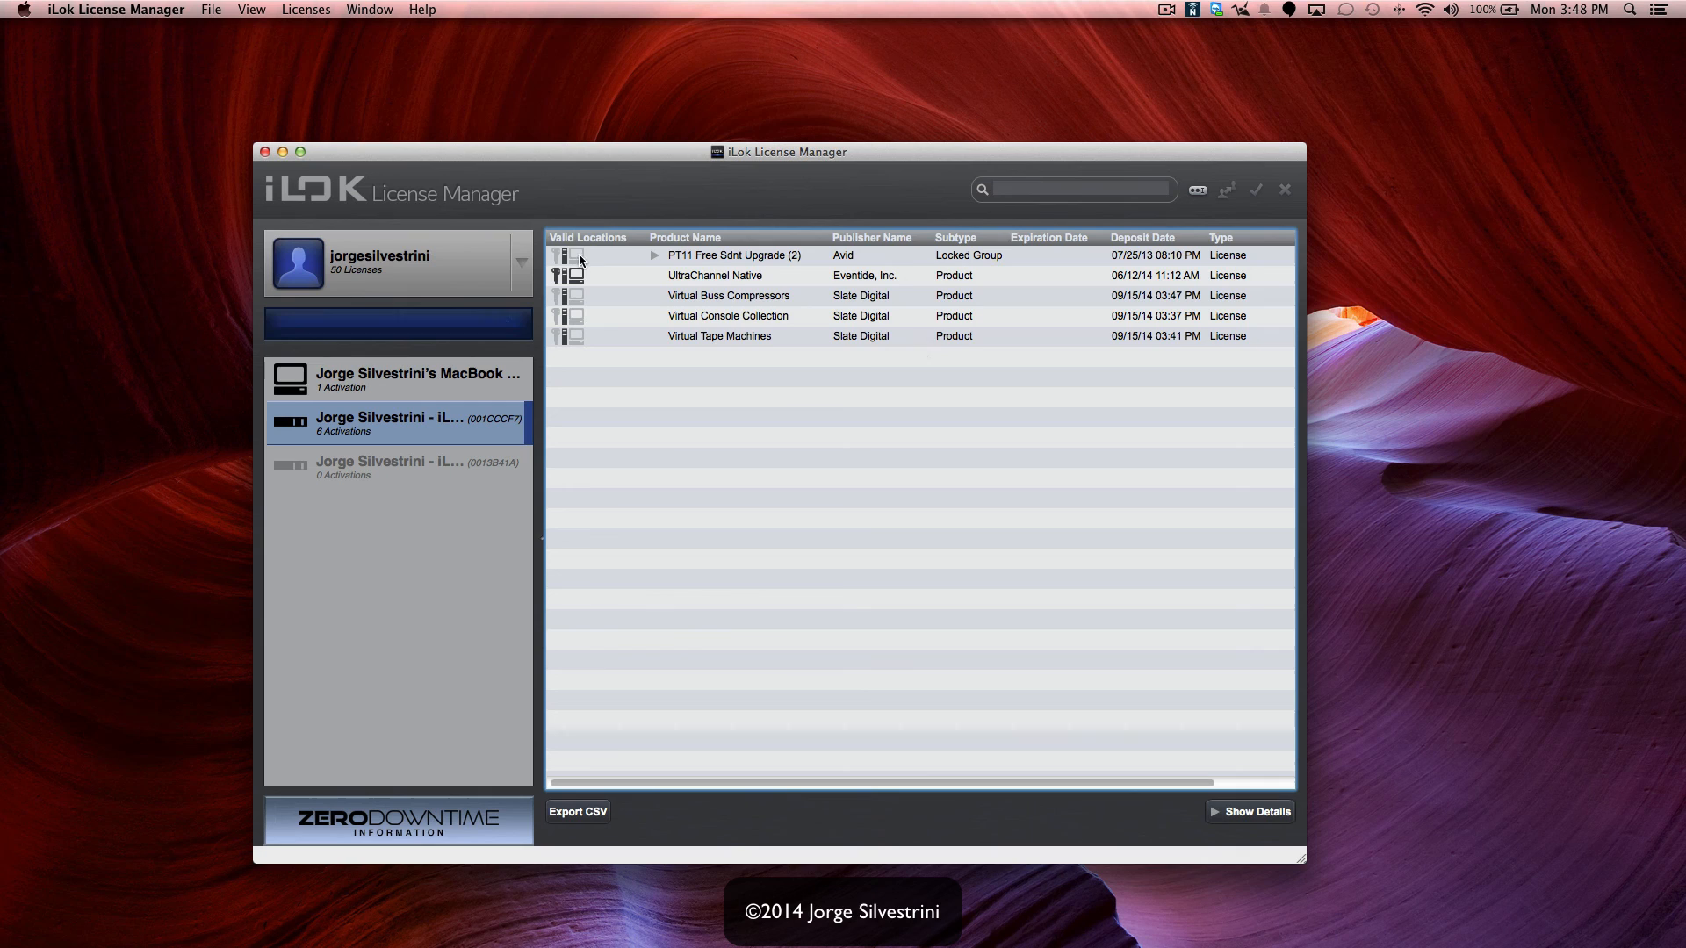
{"action": "mouse_move", "coordinate": [718, 318]}
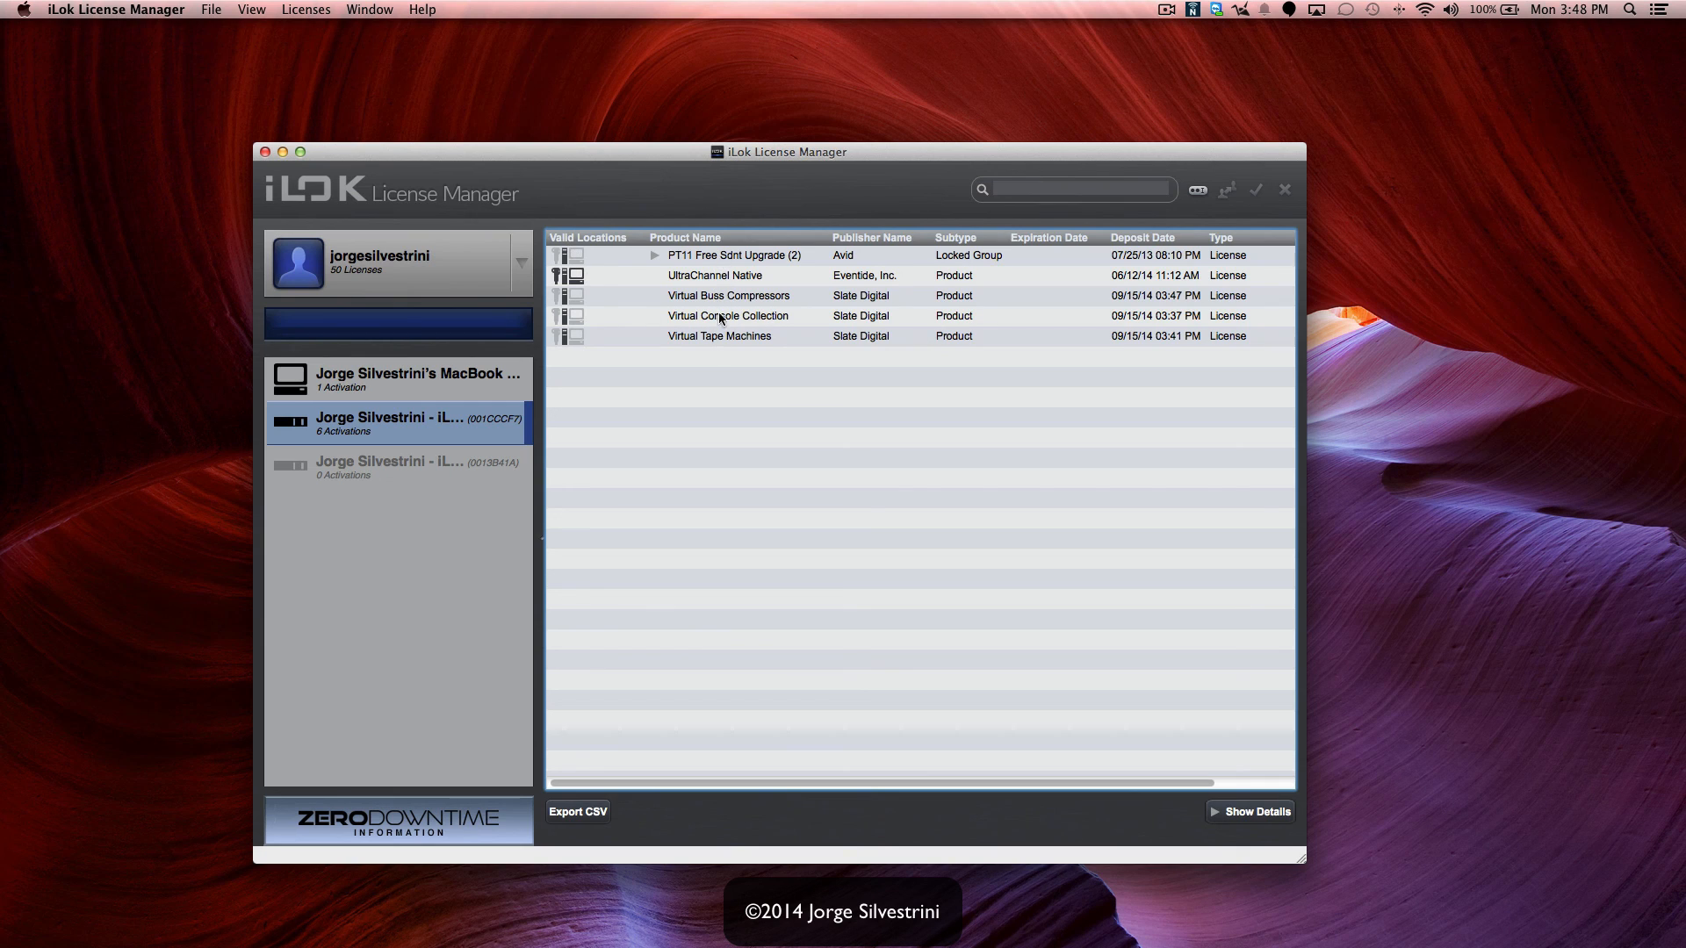
{"action": "mouse_move", "coordinate": [705, 288]}
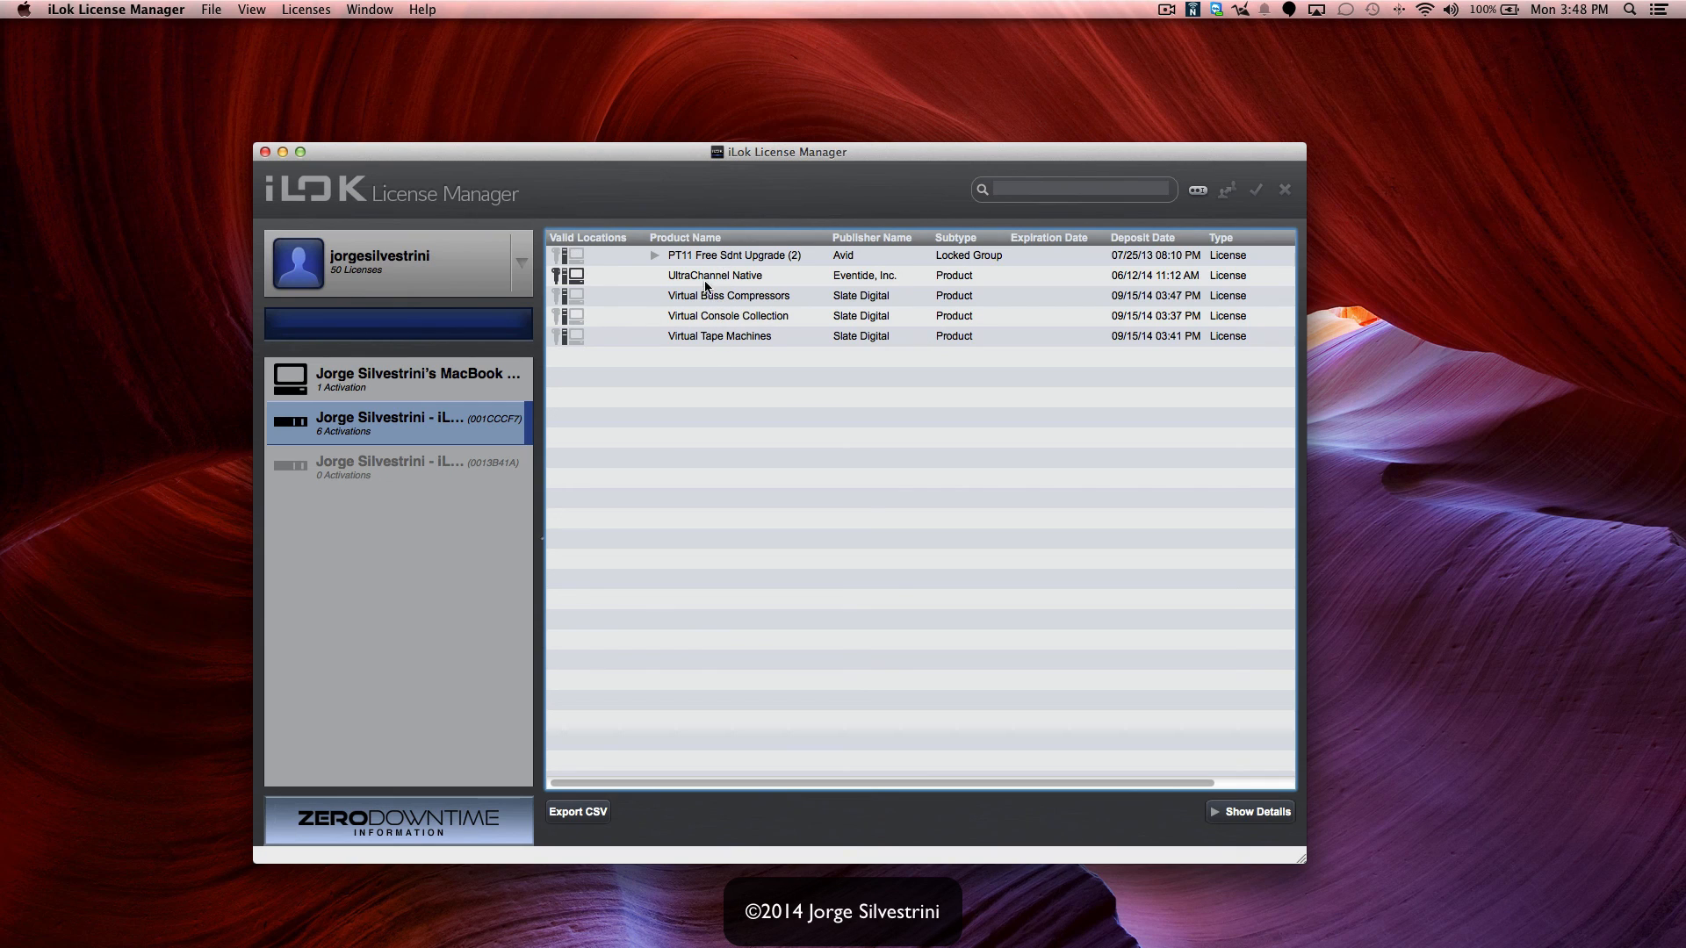